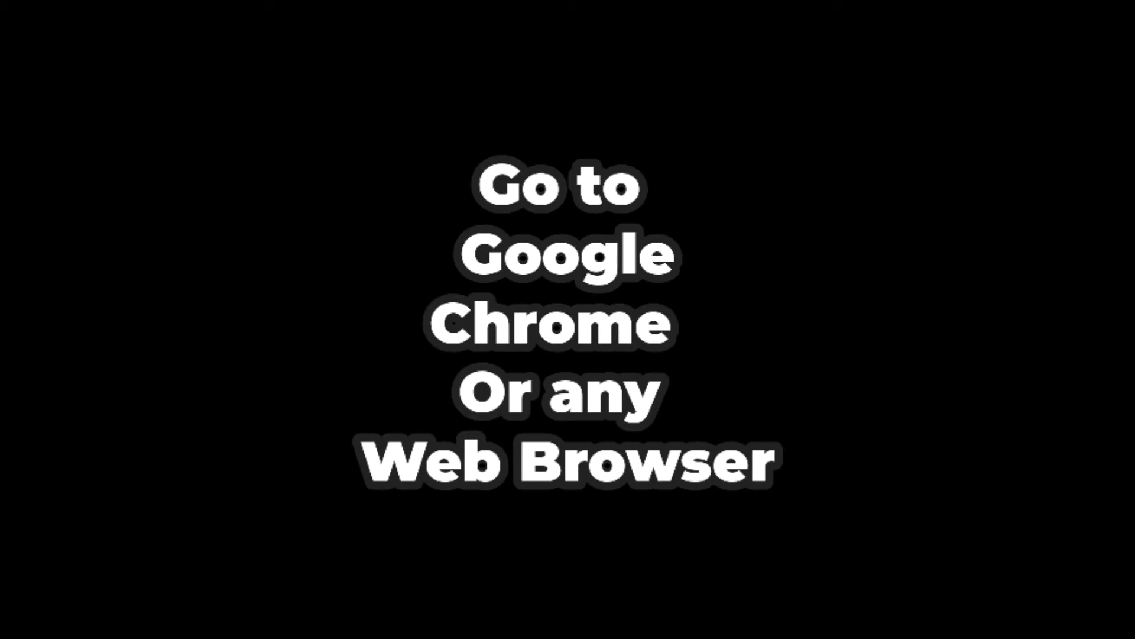
- Launch the web browser to search Google for dafont
click(566, 53)
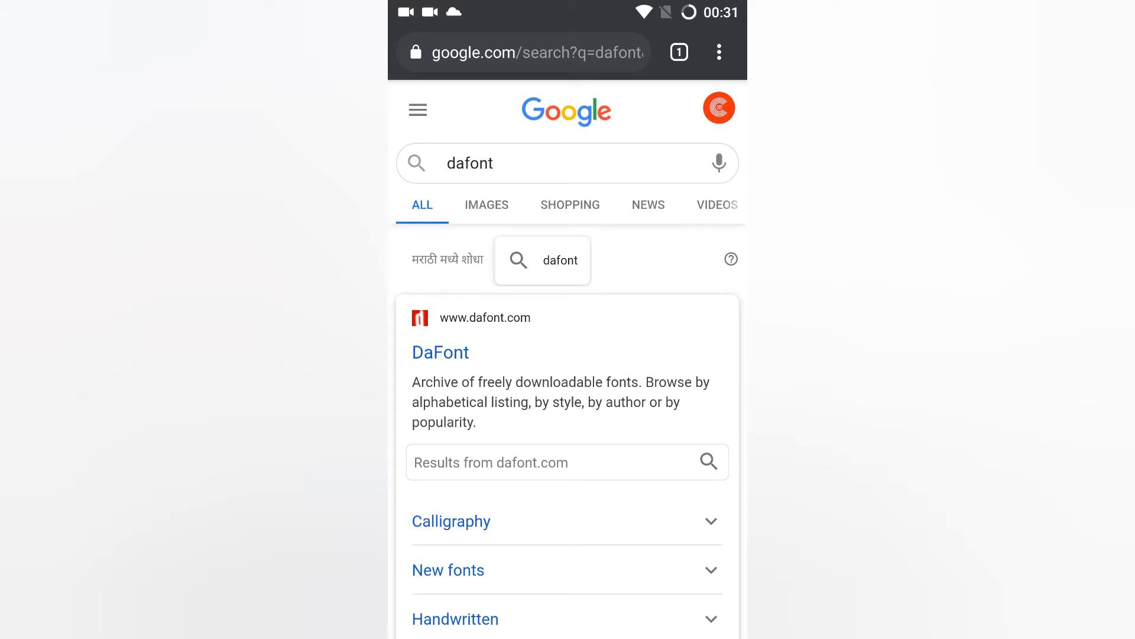
- Go to the DaFont site from the top search result
click(440, 353)
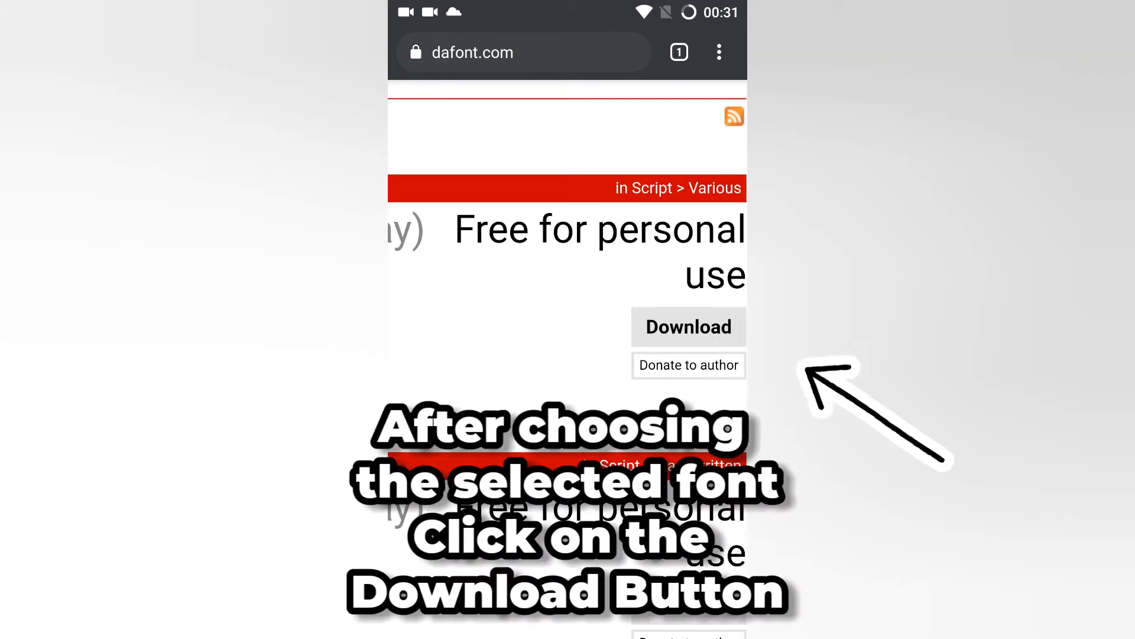
- Download the Kind and Rich font zip and extract it from Downloads
click(695, 326)
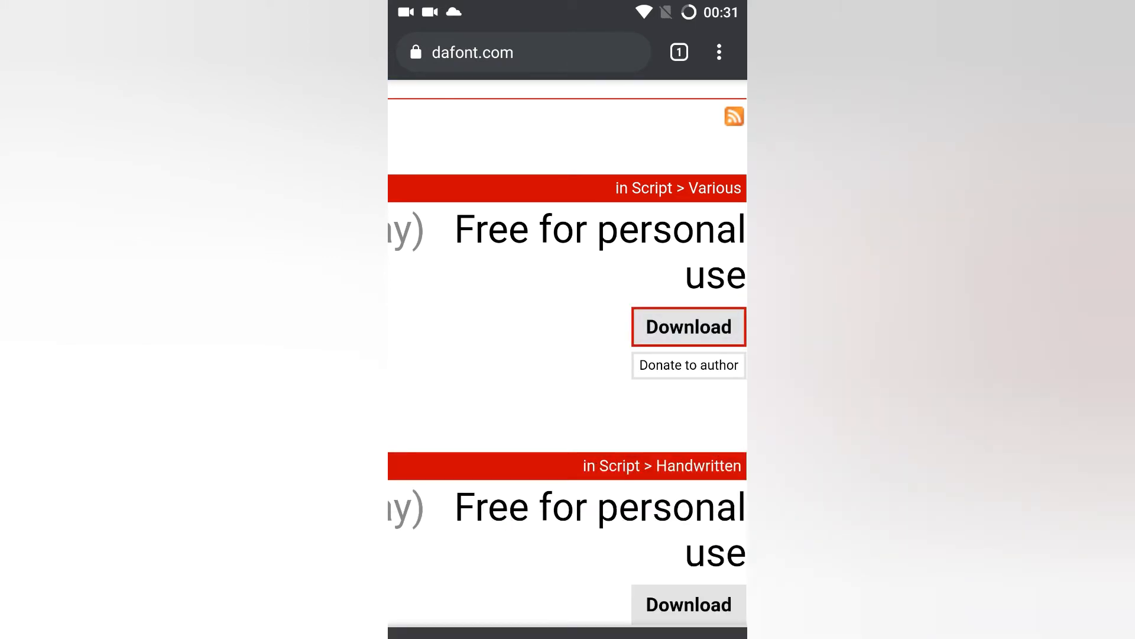
click(688, 326)
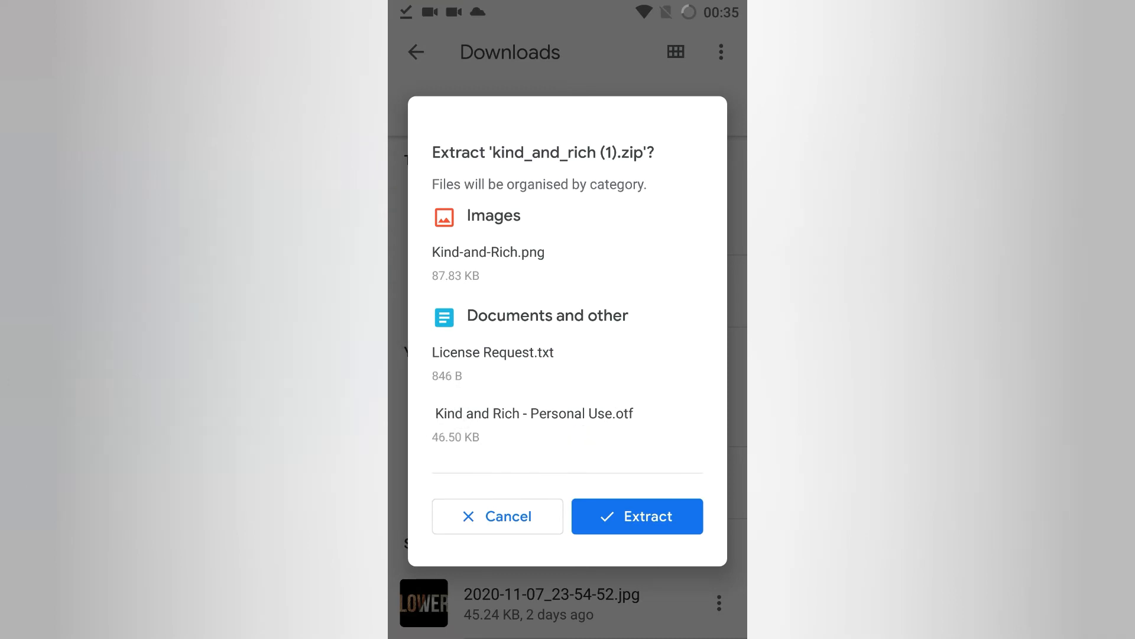
click(637, 516)
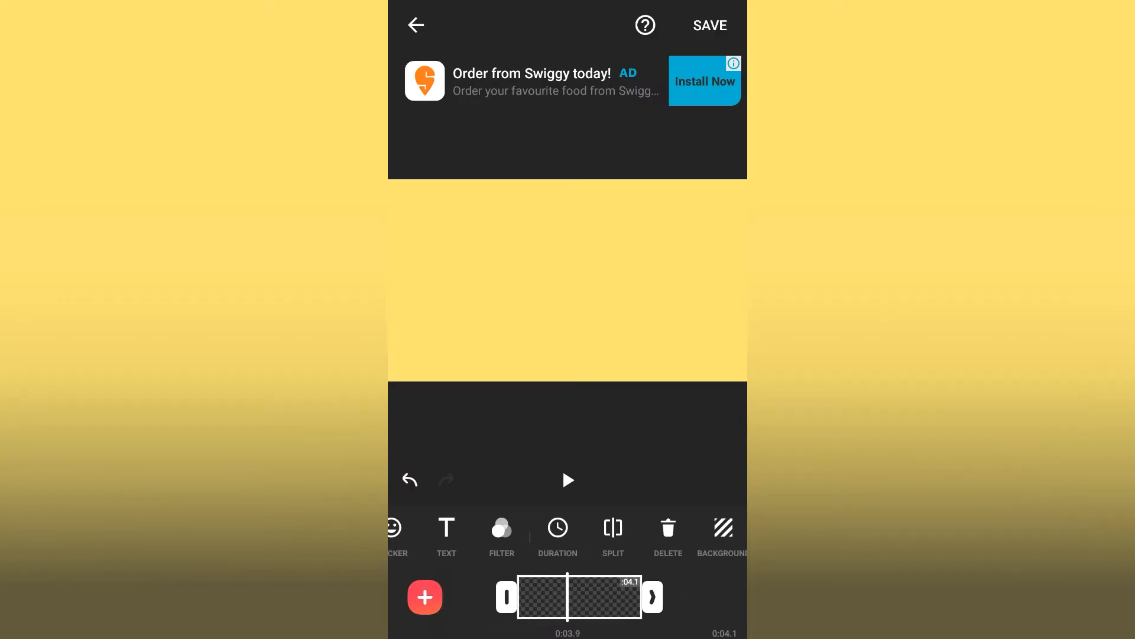
- Add a text layer reading 'Hard work' and bring up its font choices
click(447, 528)
text(Hard)
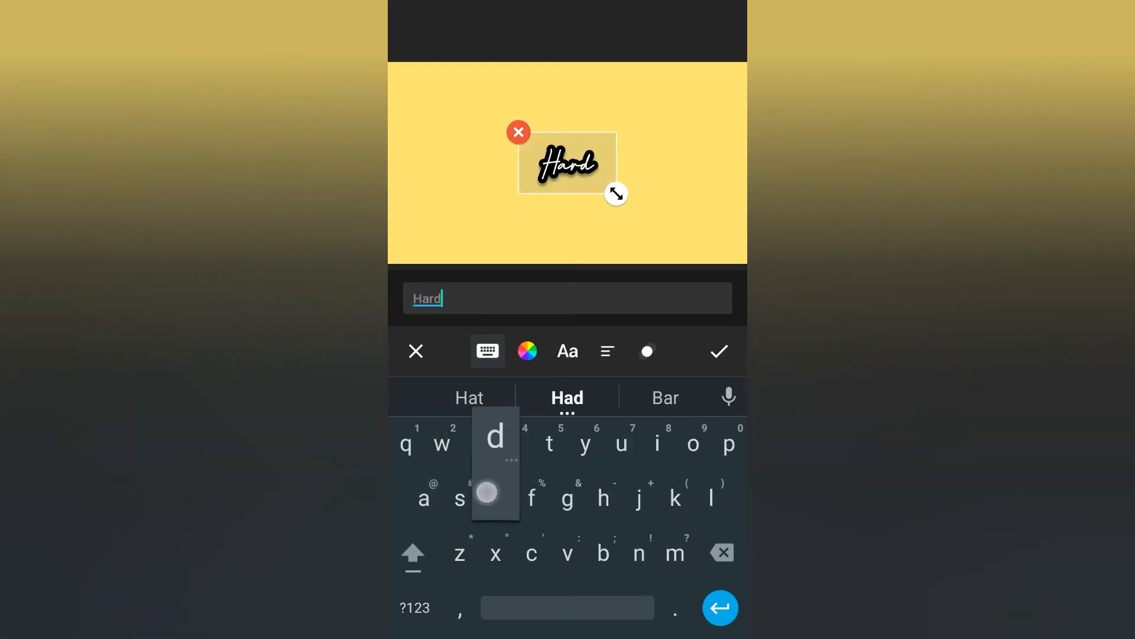
text(work)
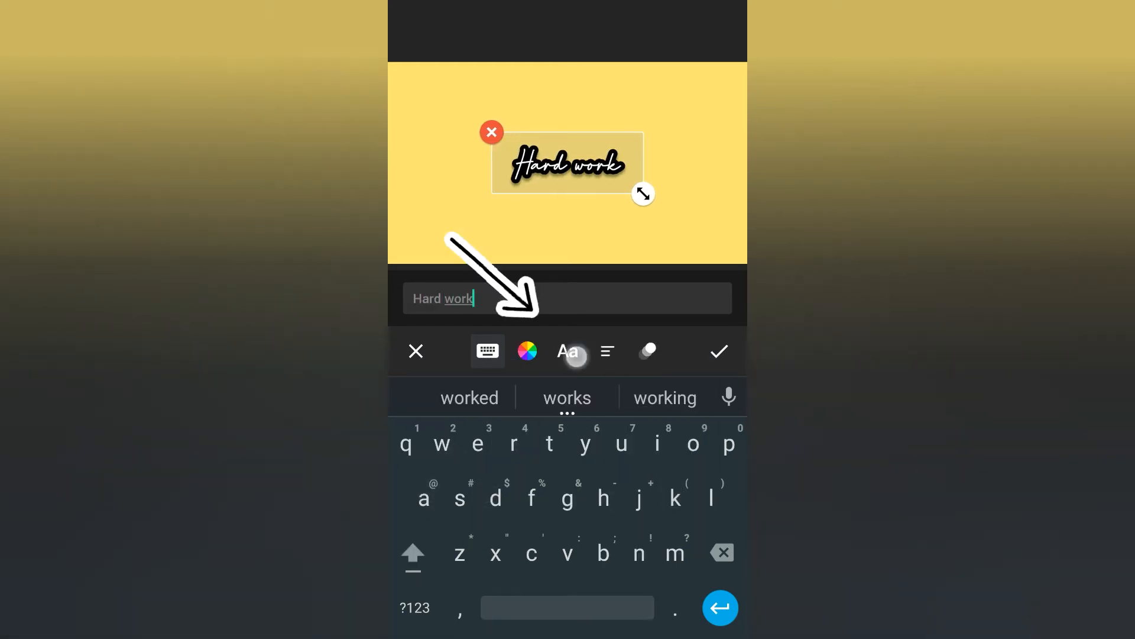
click(567, 351)
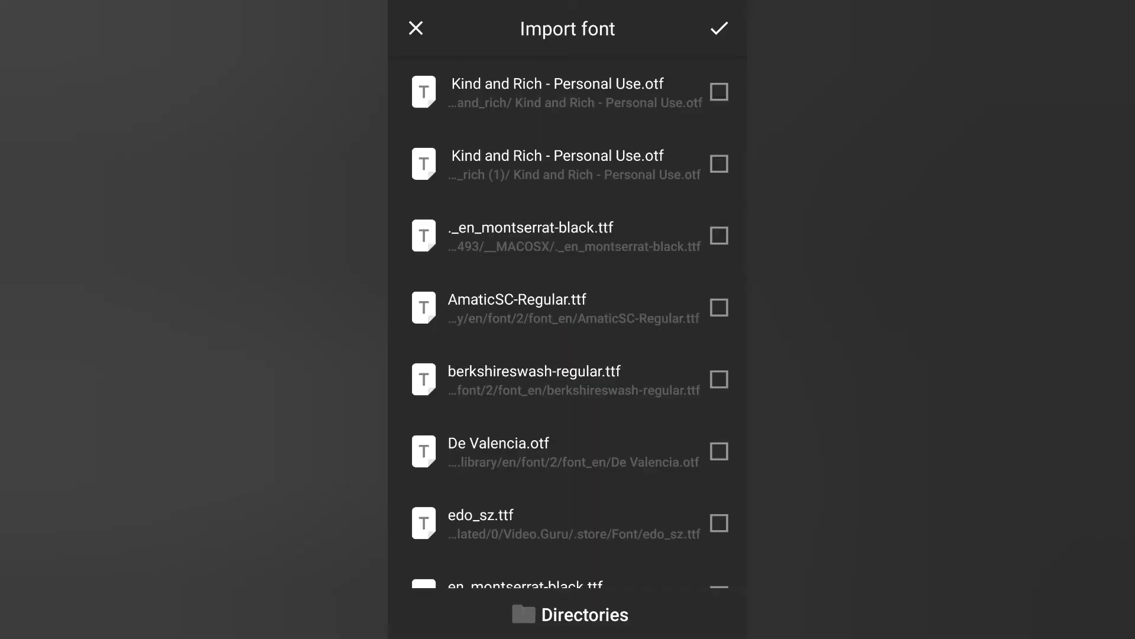
- Import 'Kind and Rich - Personal Use.otf', apply it to 'Hard work' and enlarge the text
click(719, 91)
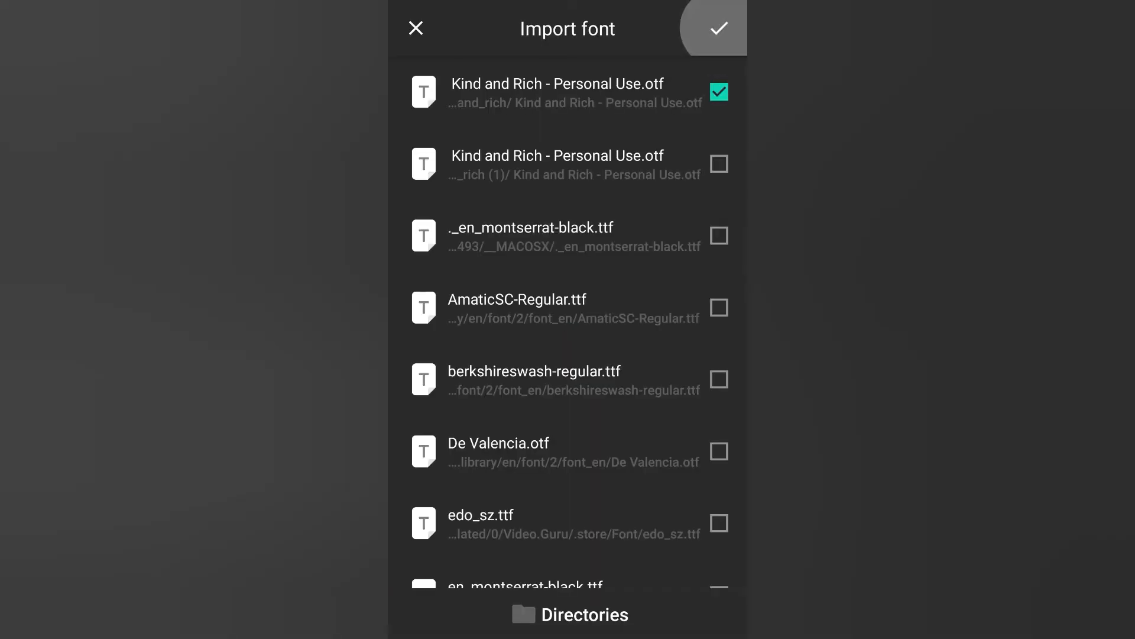
click(719, 28)
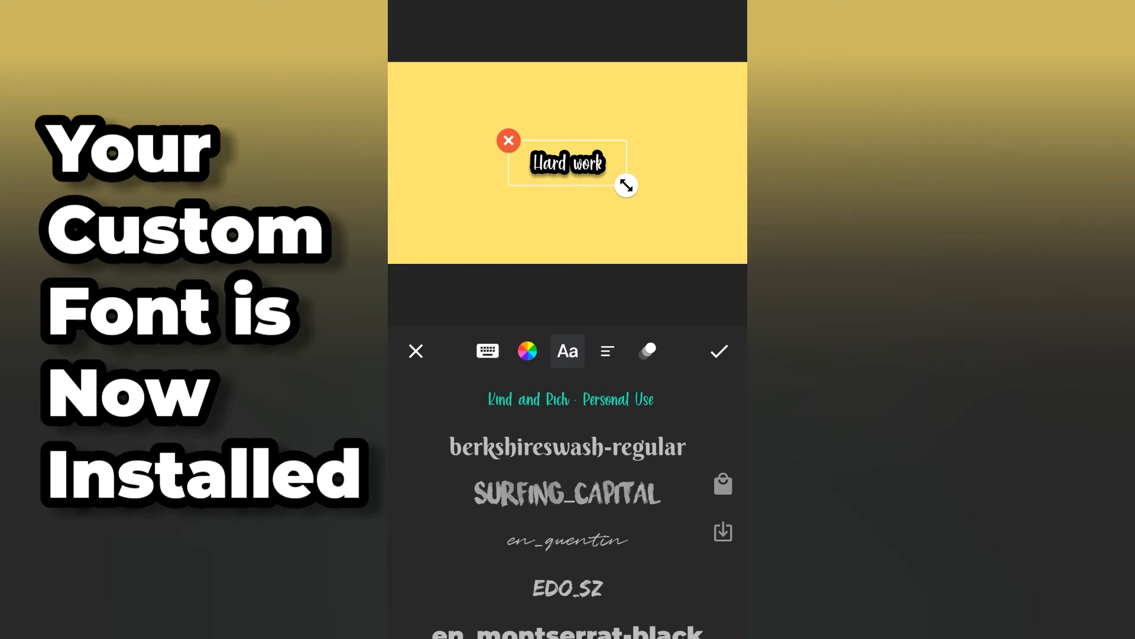
drag(626, 186, 738, 246)
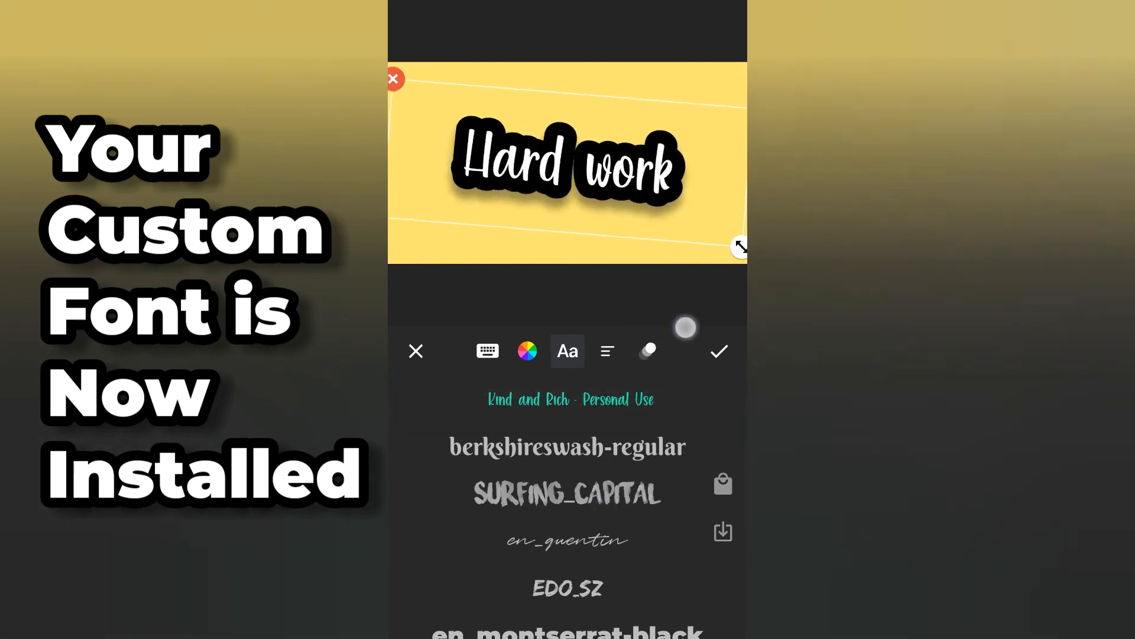
- Turn off the shadow on the 'Hard work' text
click(527, 350)
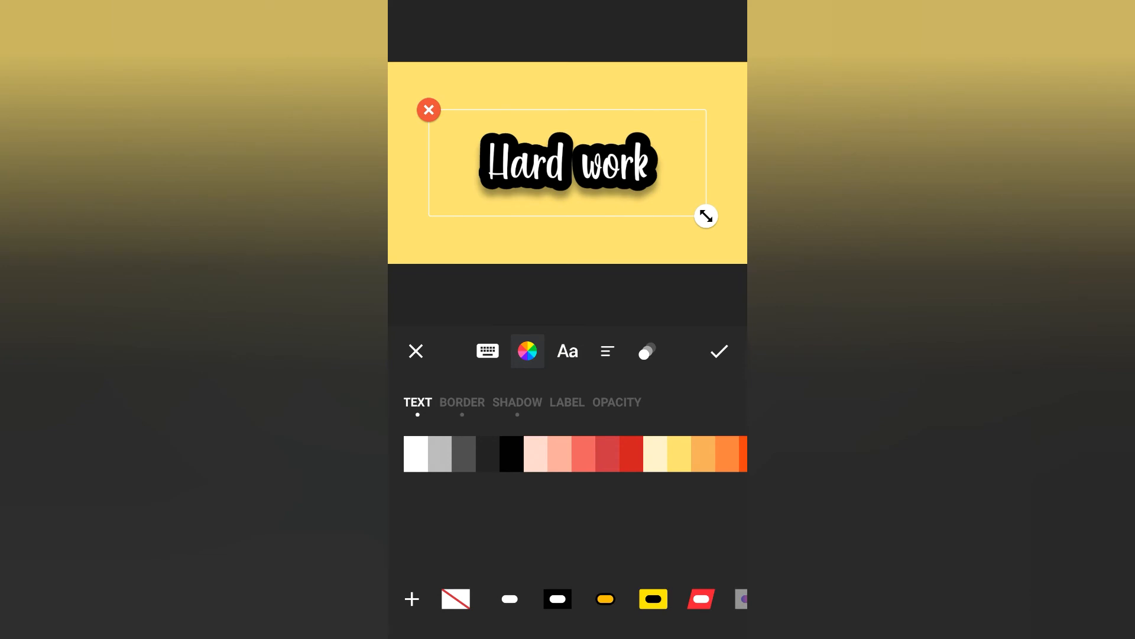
click(461, 402)
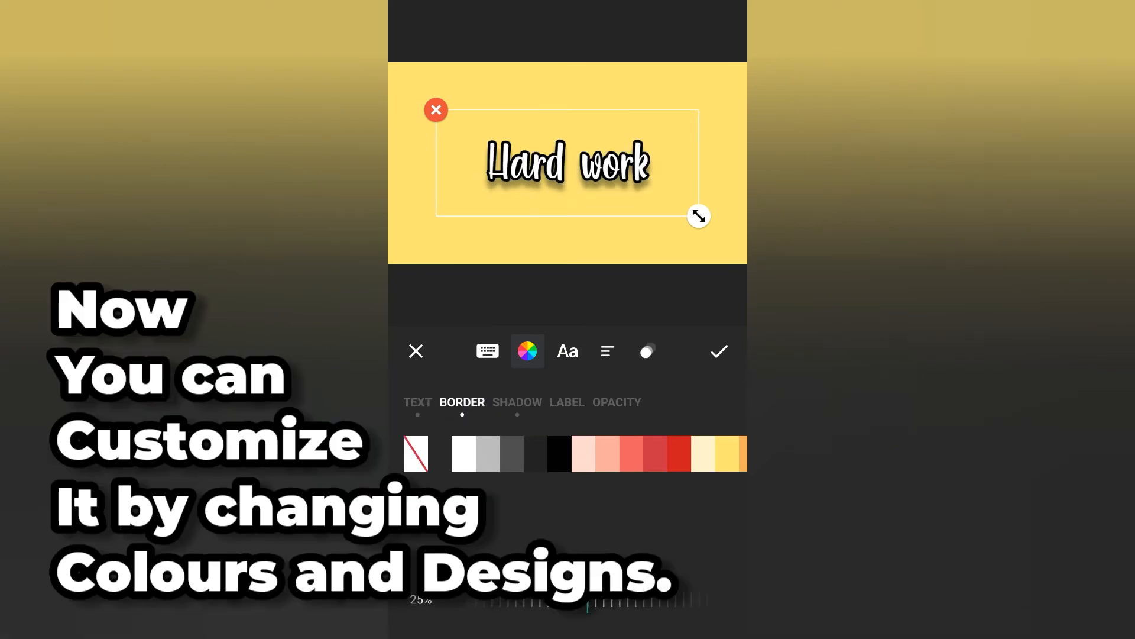
click(518, 402)
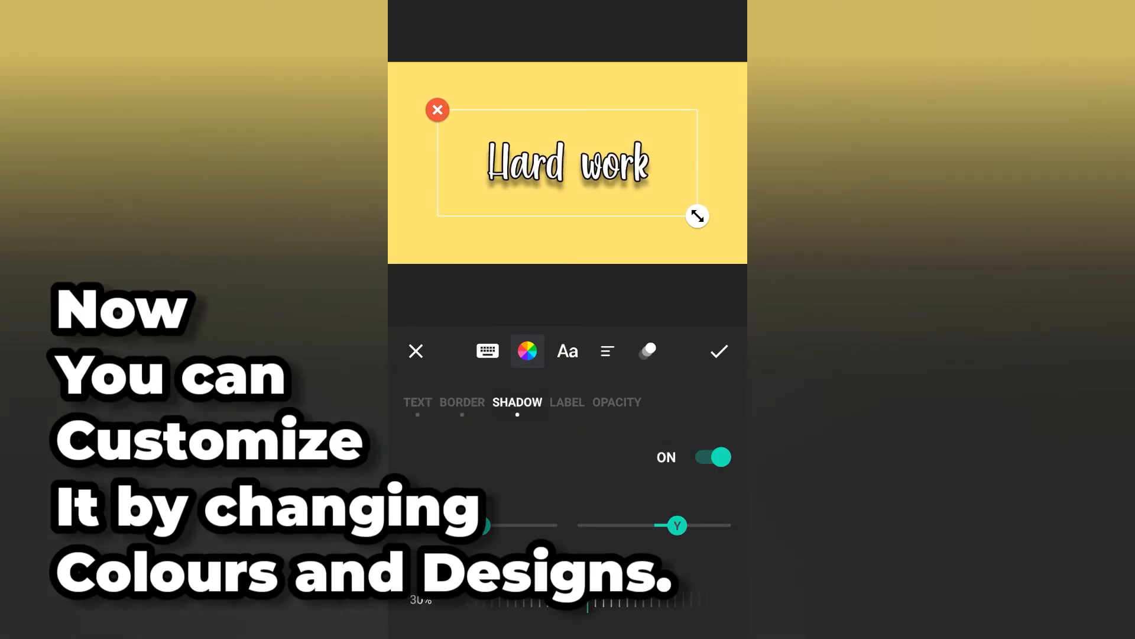
click(712, 456)
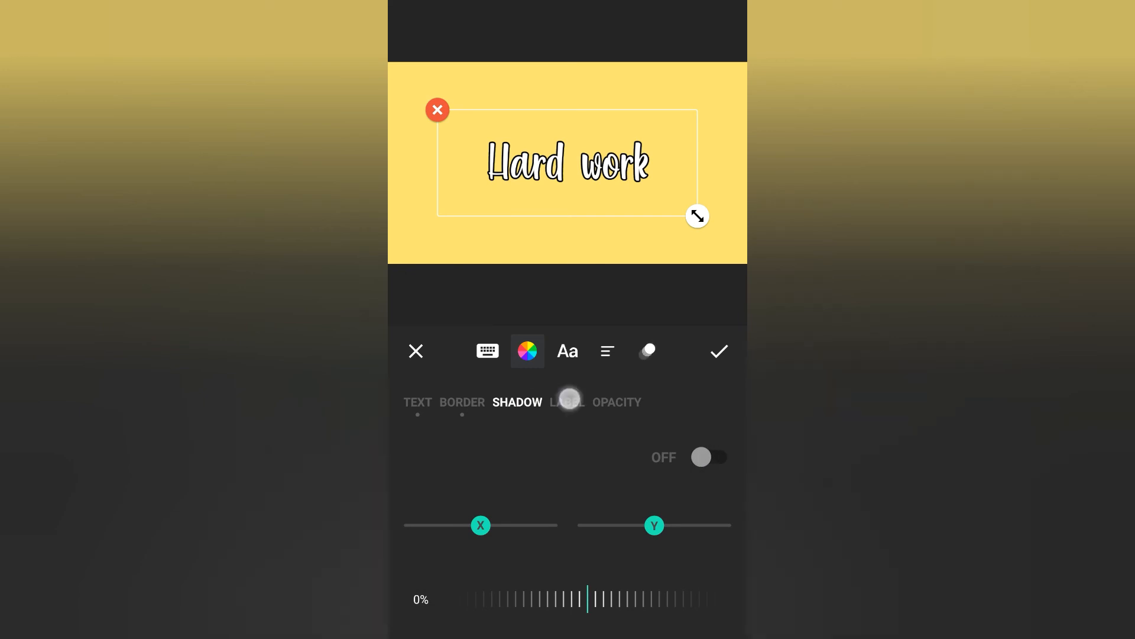
- Frame the text with a rounded black outline label
click(568, 402)
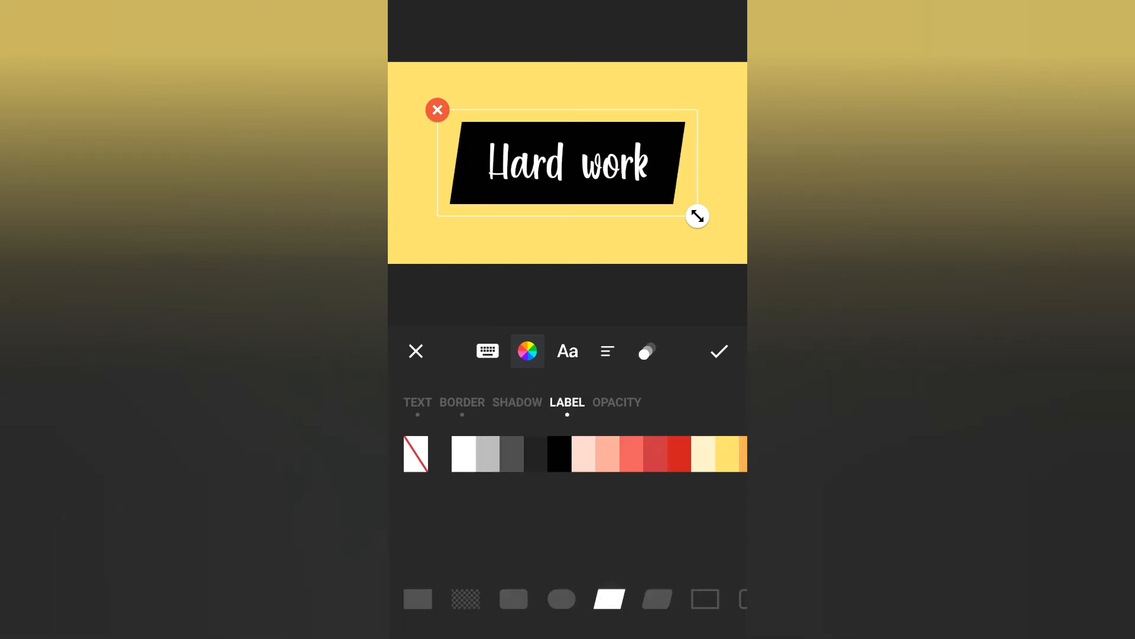
click(674, 598)
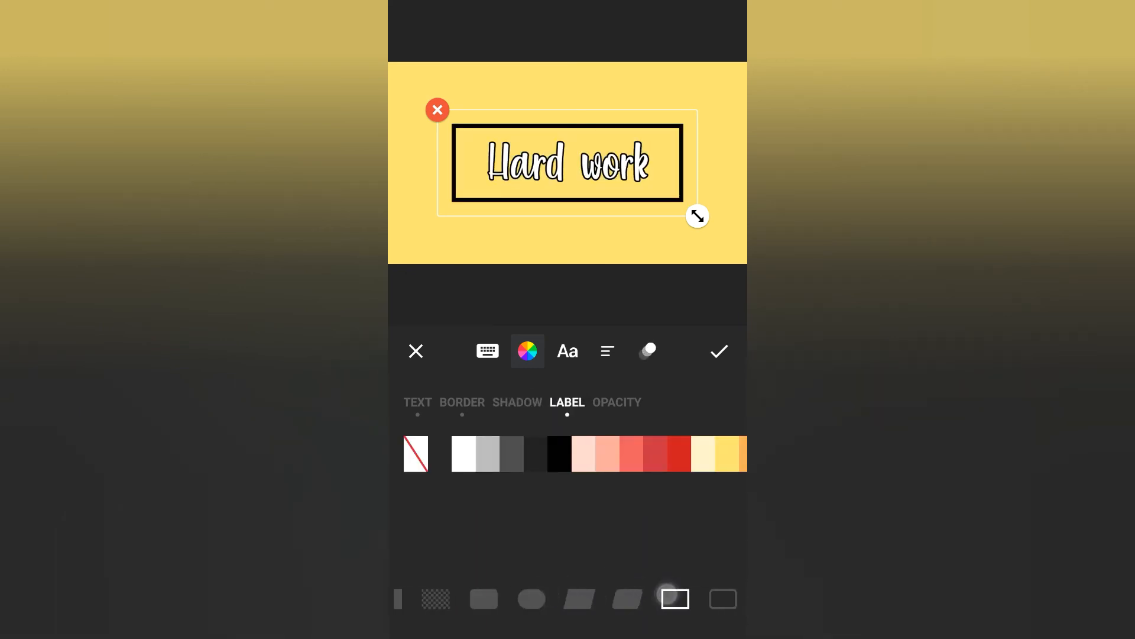
click(722, 598)
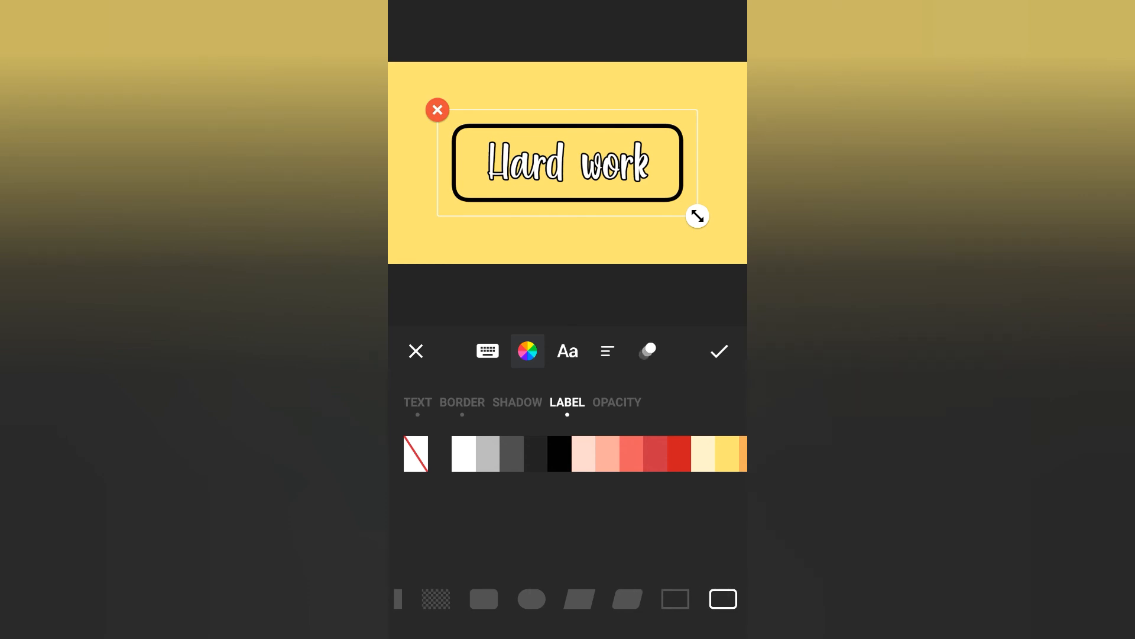
click(418, 402)
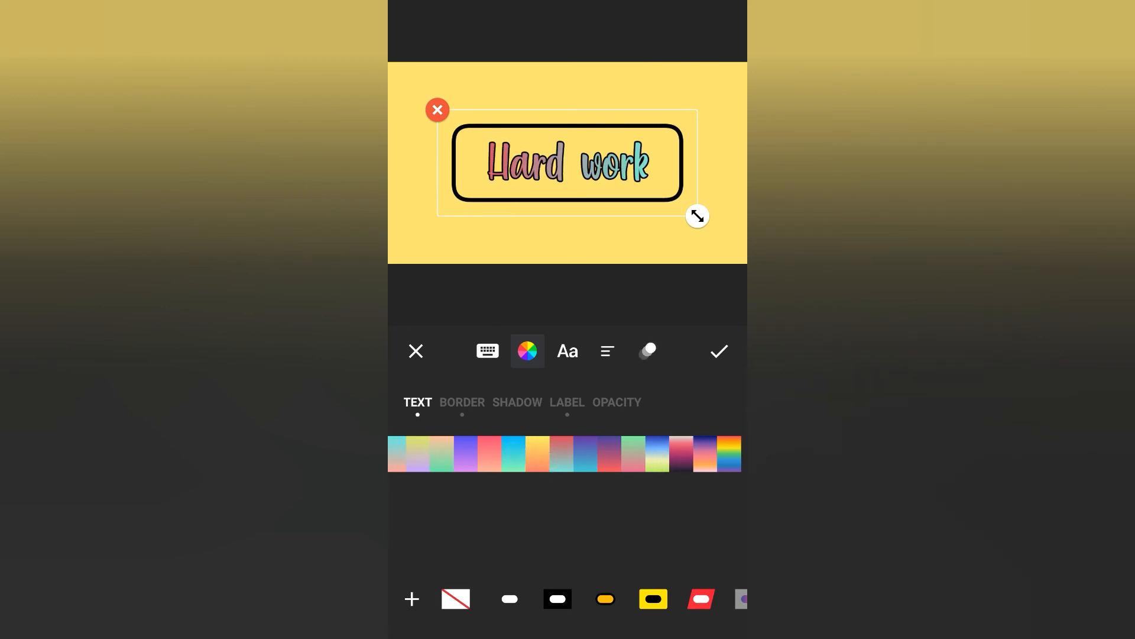
- Confirm the gradient-styled 'Hard work' text onto the timeline
click(719, 350)
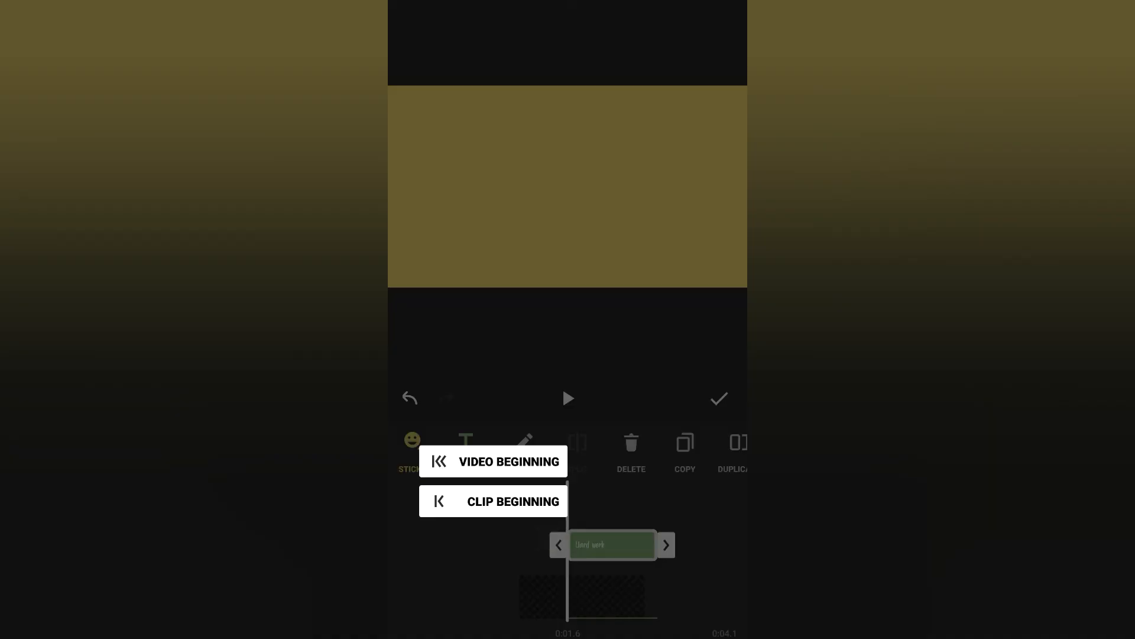